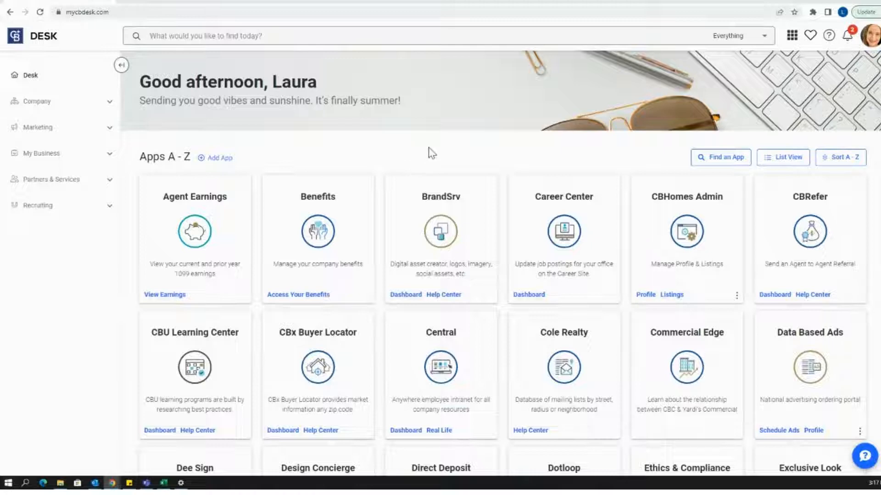
Step: Launch the MoxiWorks app from the Apps A–Z grid in CB Desk
scroll("down", 3)
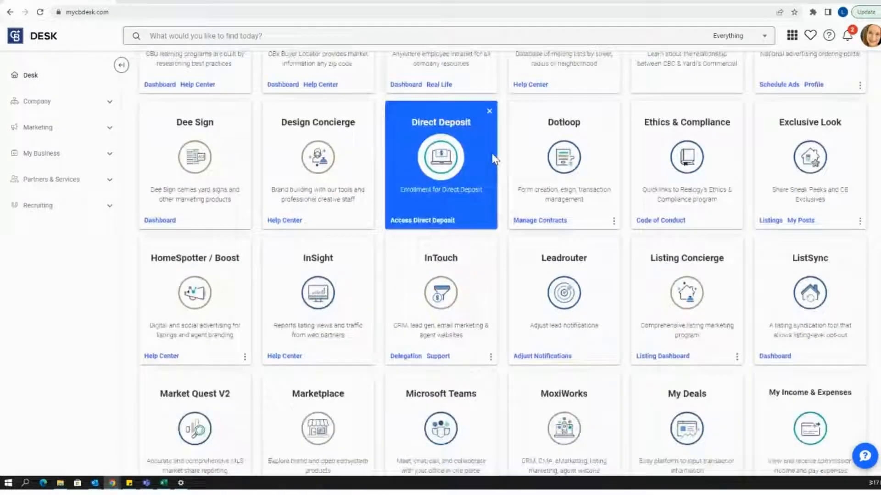
scroll("down", 3)
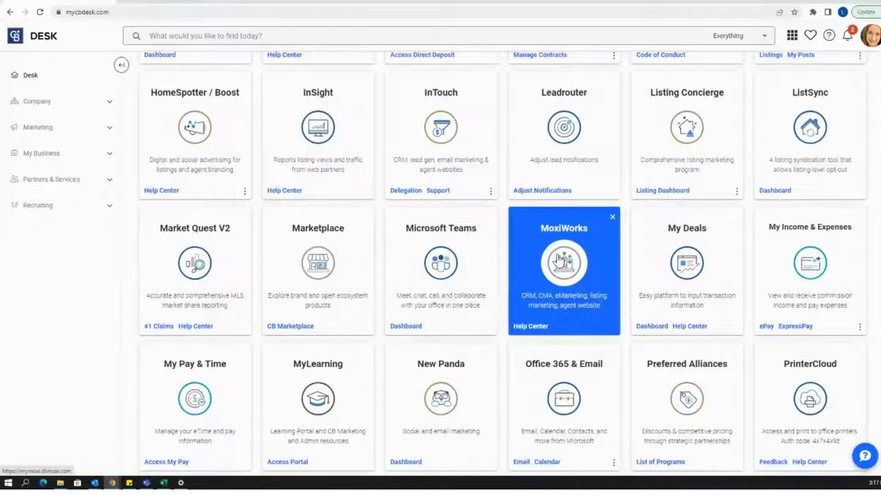
left_click(562, 264)
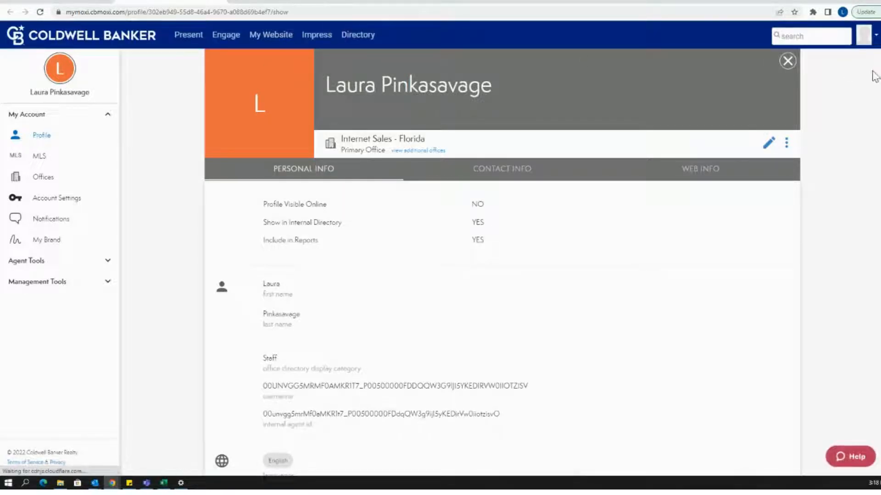
mouse_move(226, 35)
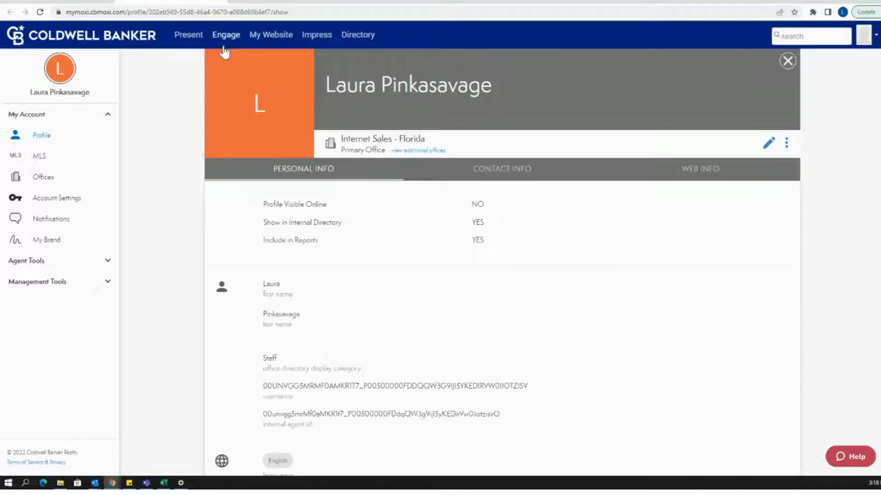
Step: Go to Engage and show the People Overview page with sales flow and recent contacts
left_click(226, 34)
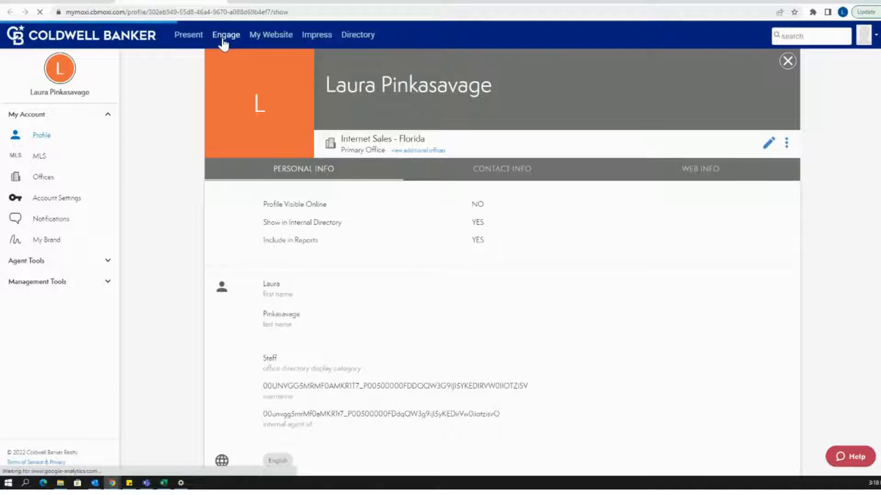
left_click(226, 34)
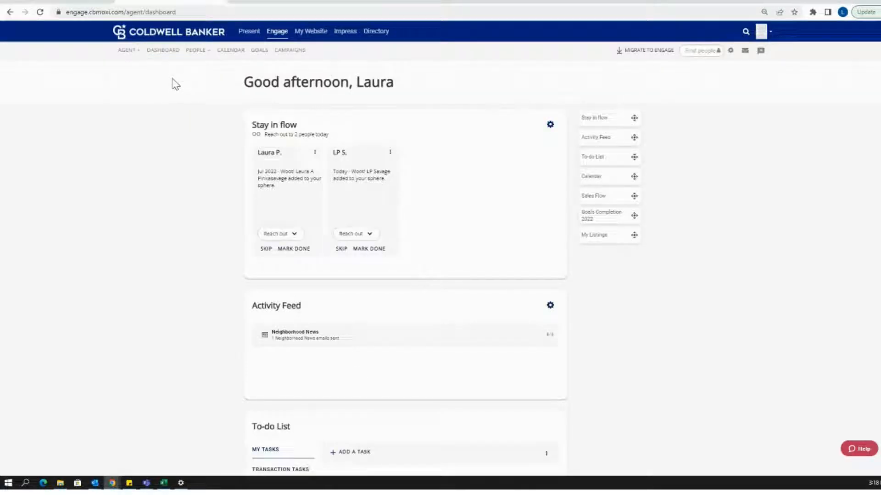
left_click(196, 49)
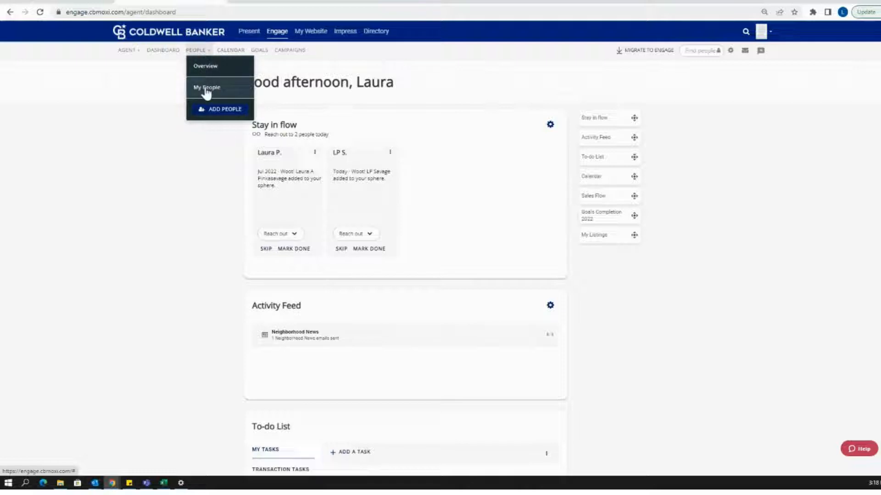
mouse_move(211, 112)
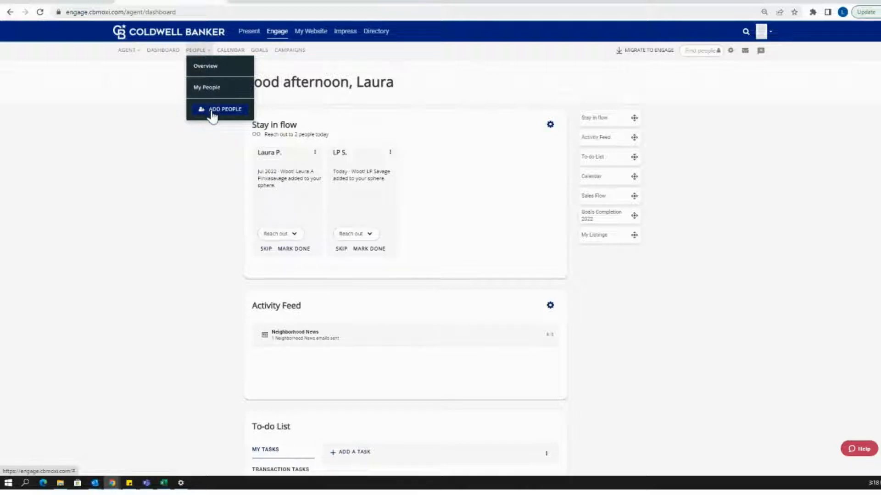
mouse_move(227, 116)
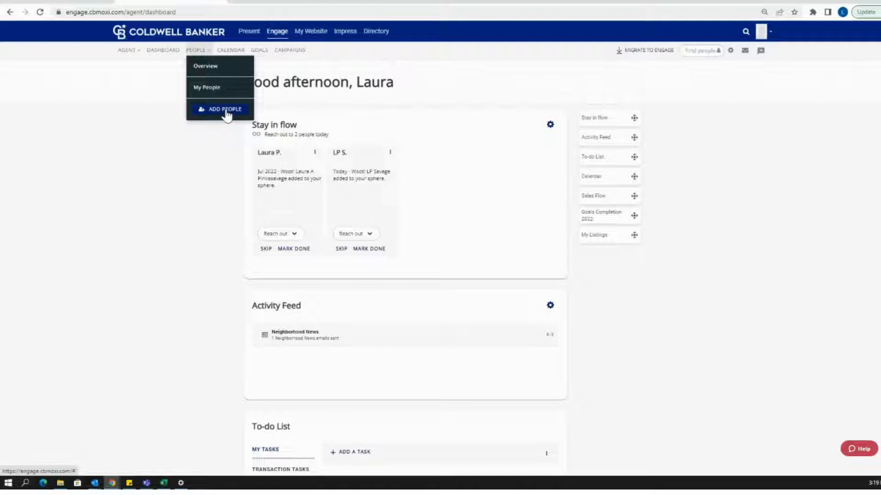
mouse_move(228, 72)
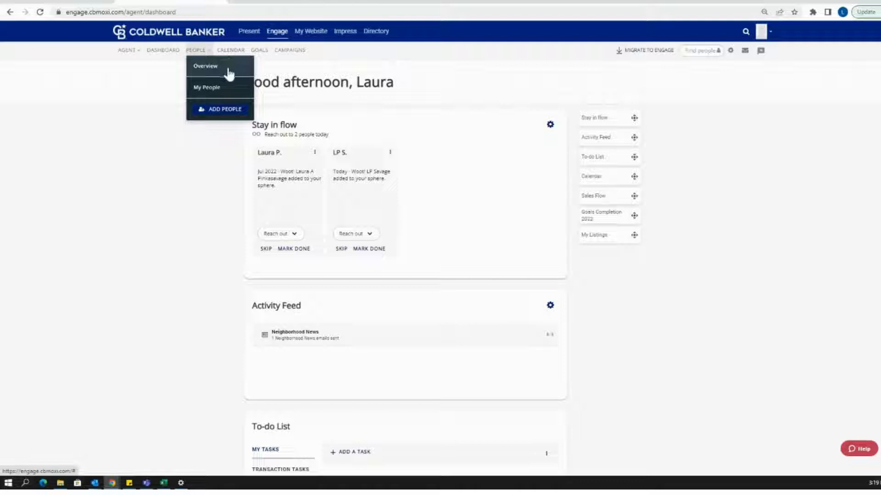
left_click(204, 66)
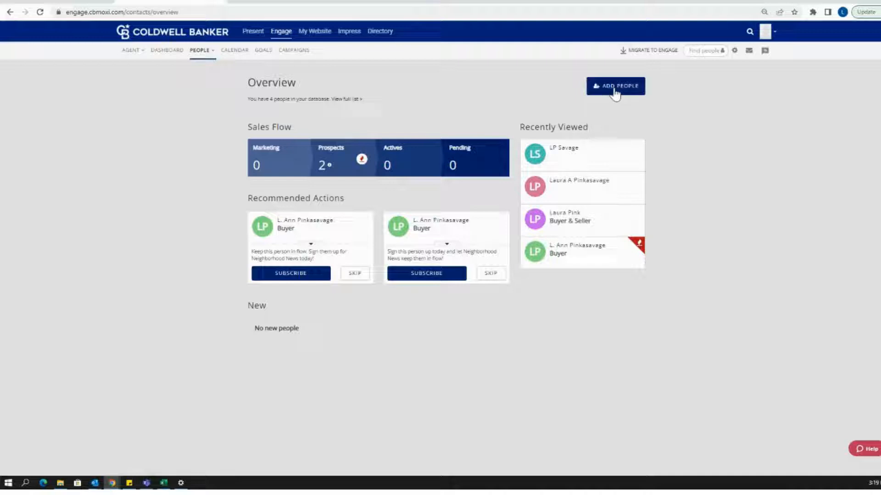
mouse_move(575, 101)
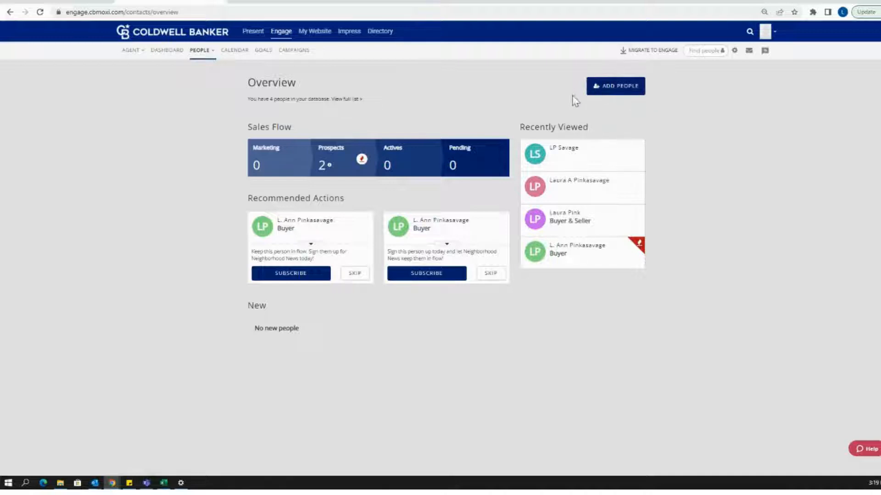
left_click(615, 86)
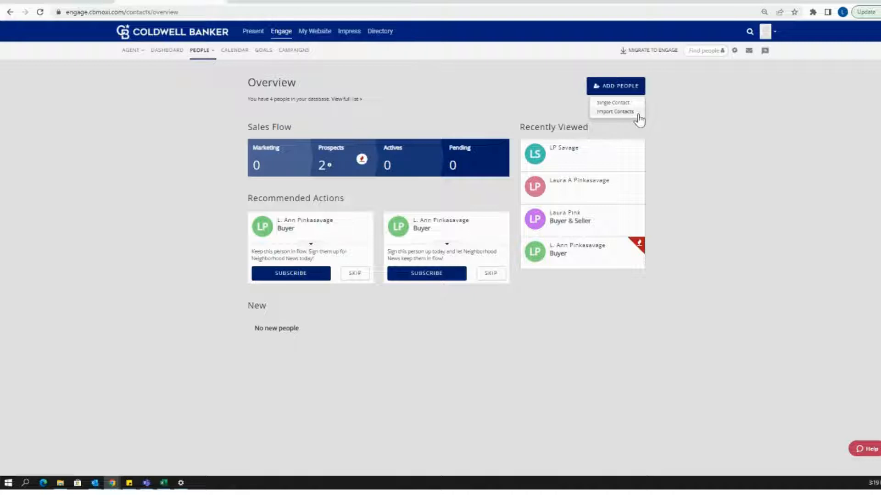
left_click(612, 102)
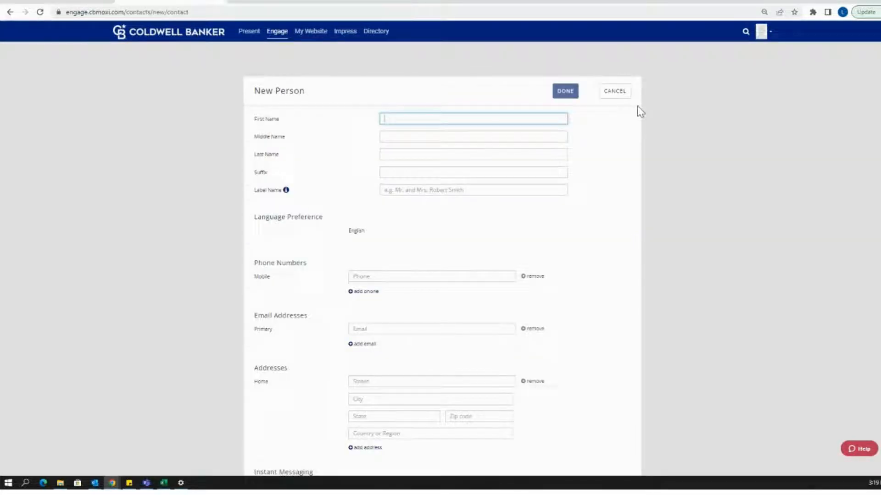
mouse_move(463, 116)
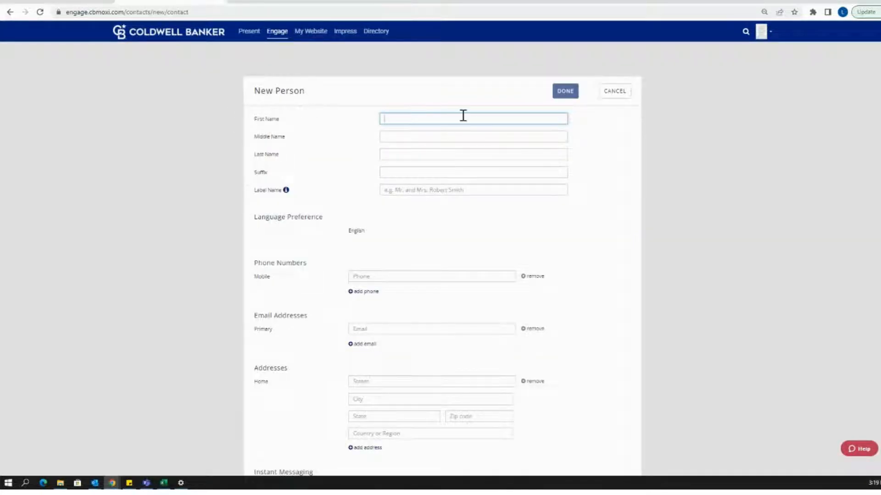
mouse_move(496, 274)
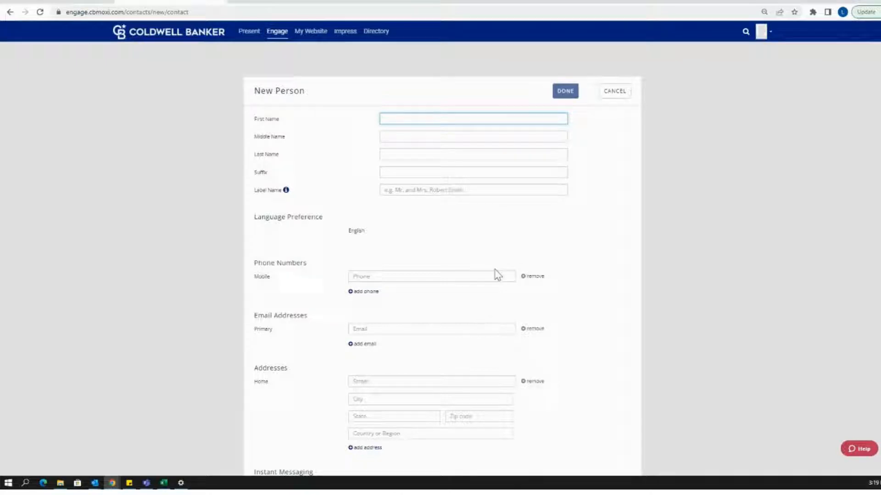
scroll("down", 3)
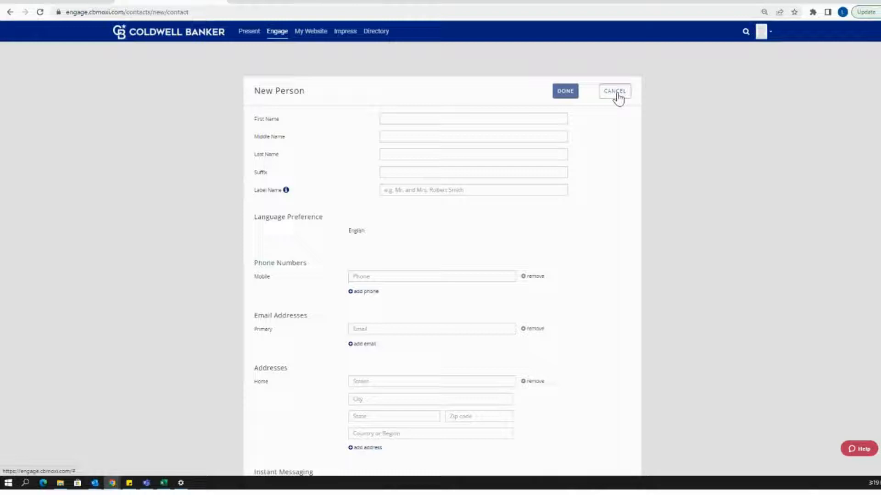
left_click(613, 91)
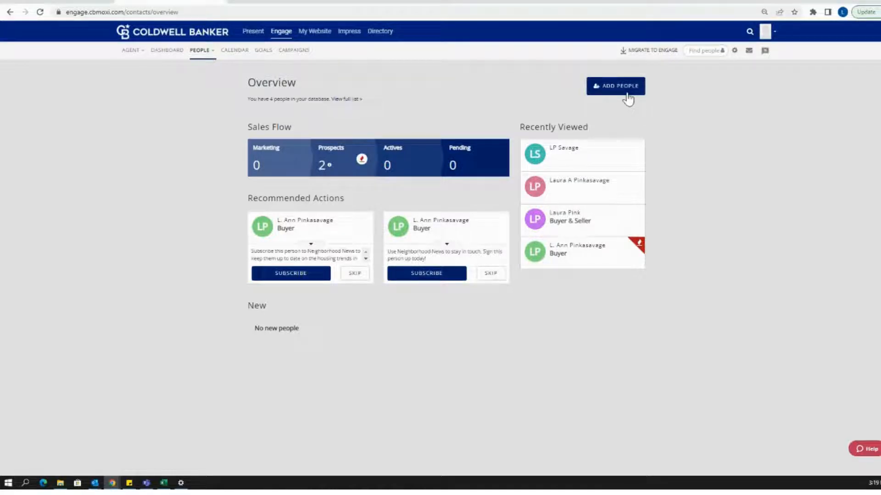
Step: Download the example contact import CSV from Import Contacts and open it in Excel
left_click(614, 86)
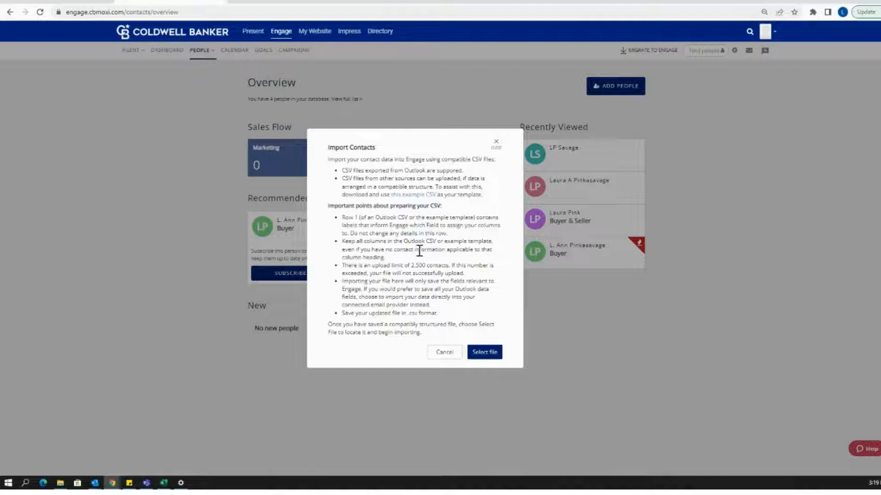
mouse_move(494, 177)
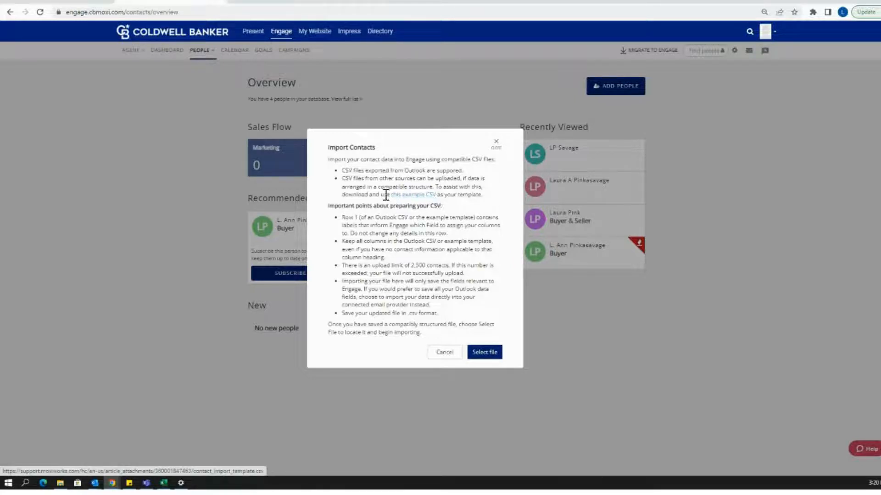
mouse_move(422, 203)
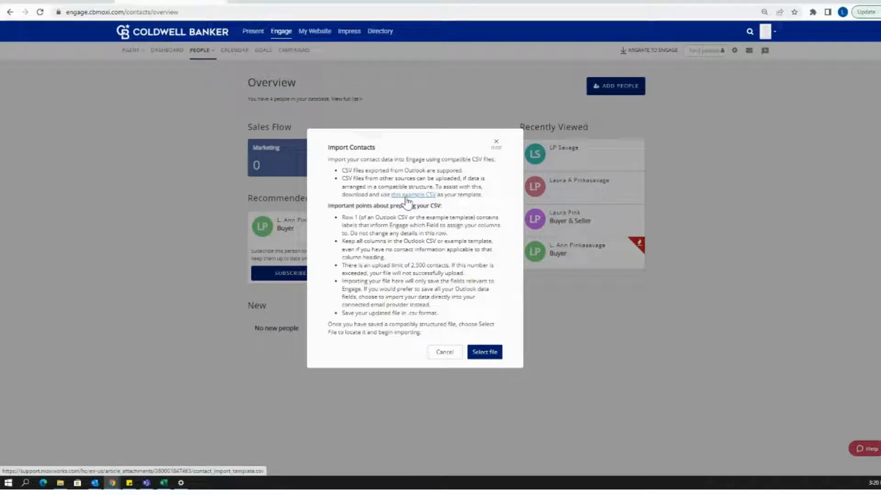
left_click(412, 194)
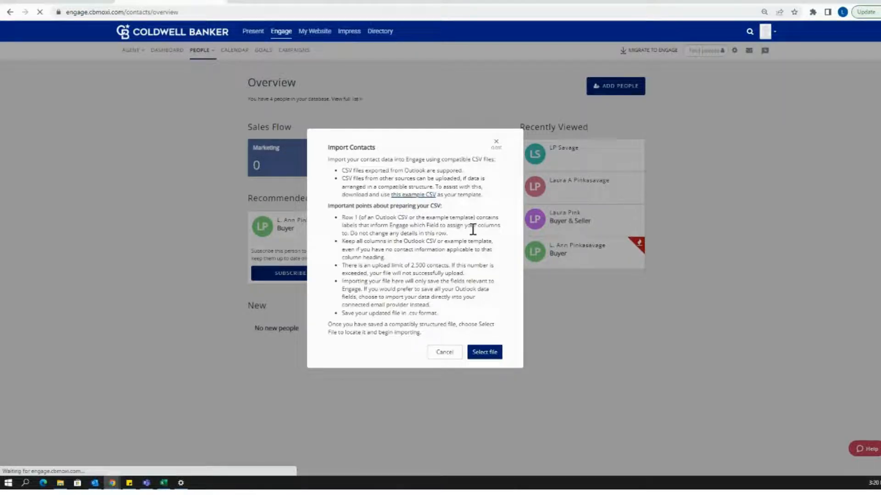
left_click(413, 194)
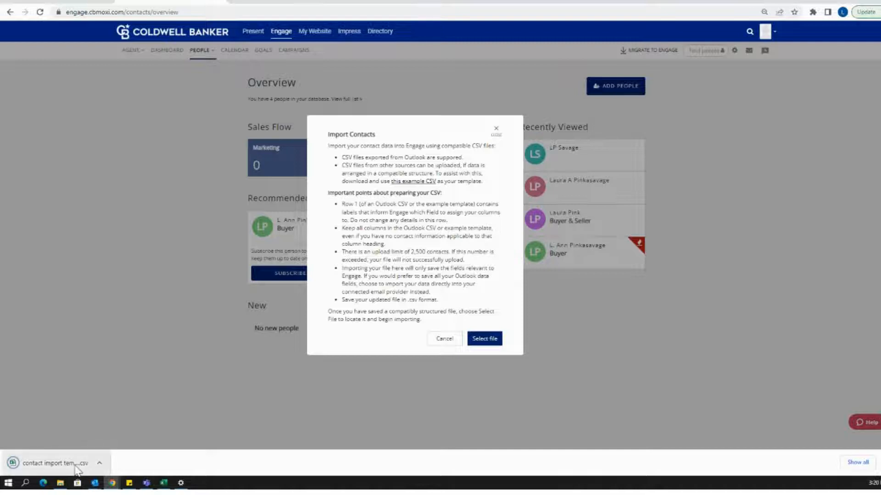
left_click(56, 463)
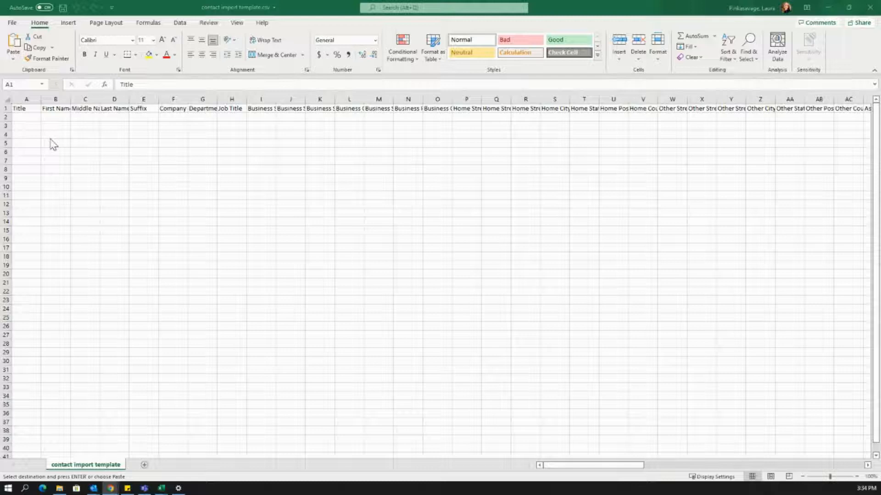
mouse_move(211, 136)
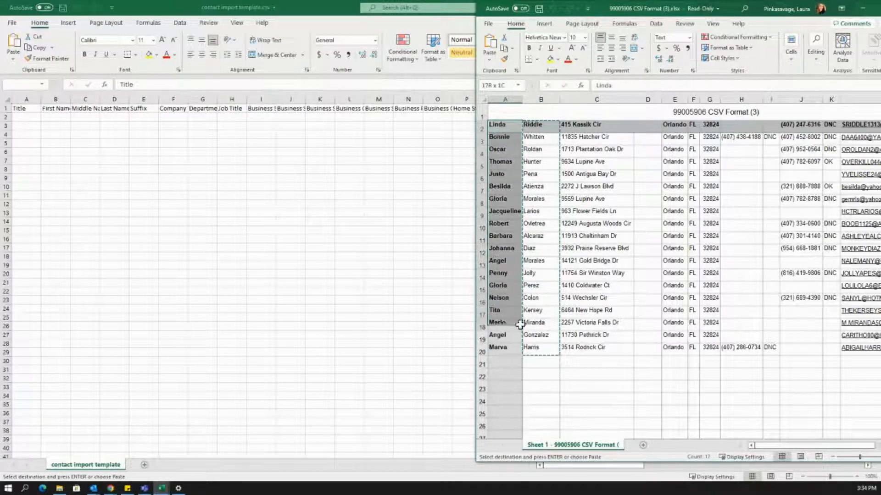
Step: Paste the contact list's first names into the First Name column, then copy the last names
right_click(506, 137)
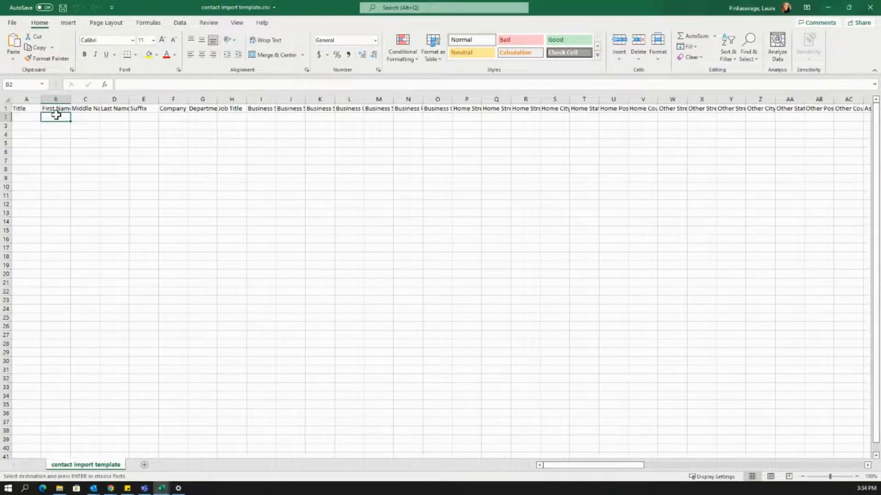
key("ctrl+v")
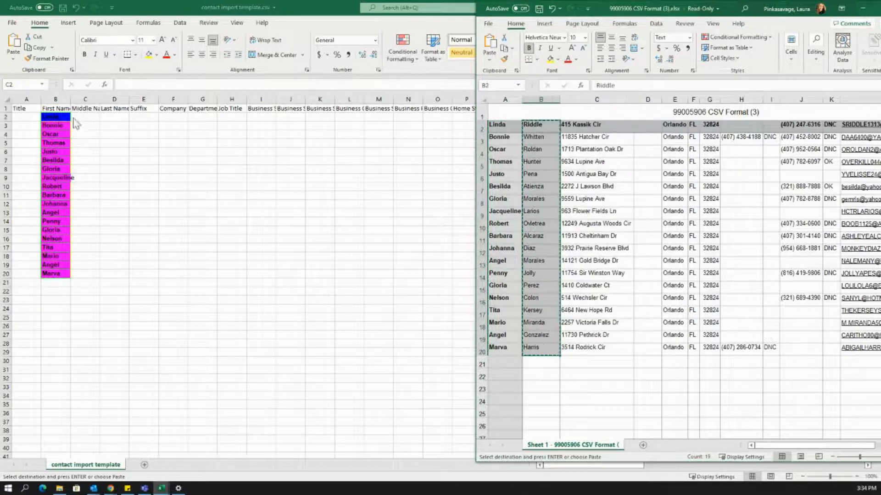
right_click(55, 116)
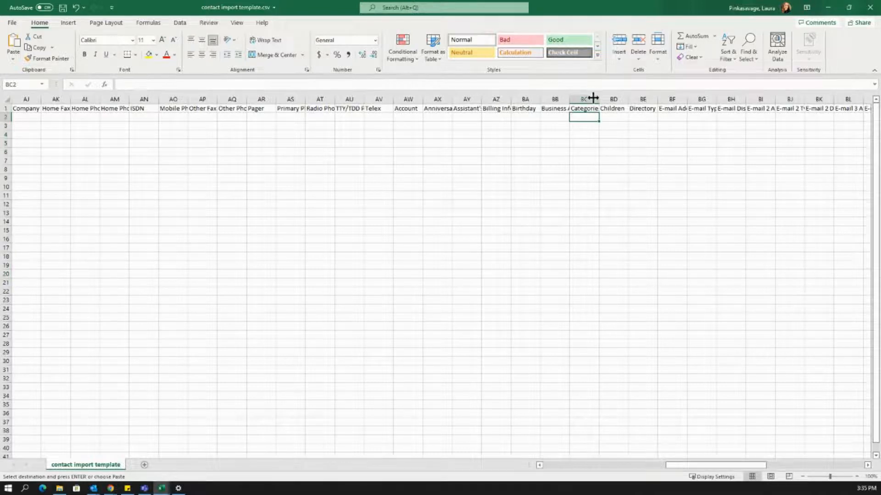
mouse_move(594, 173)
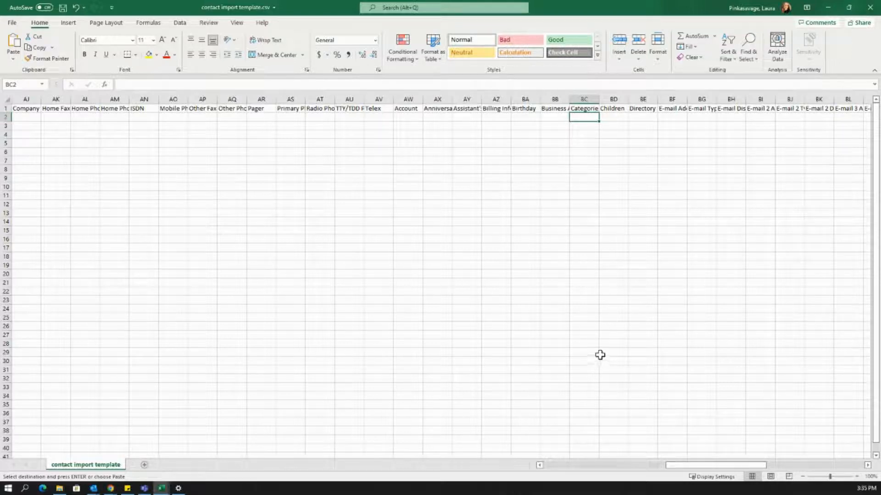
mouse_move(602, 344)
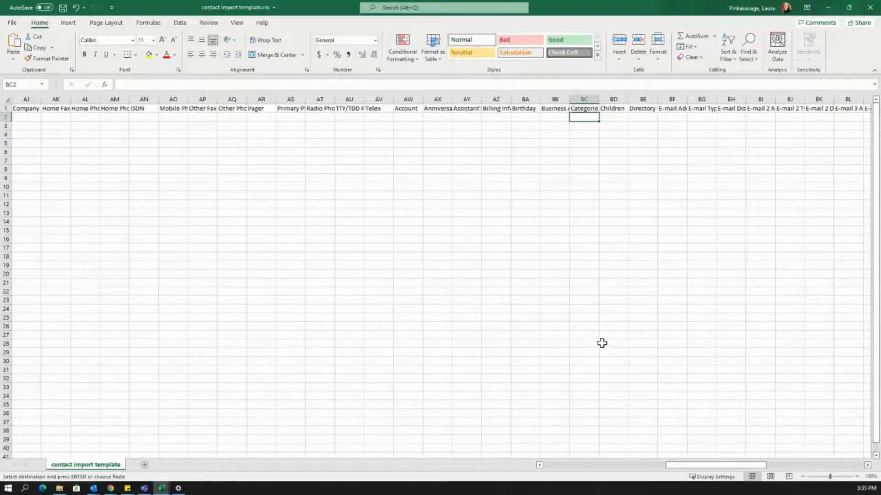
mouse_move(601, 328)
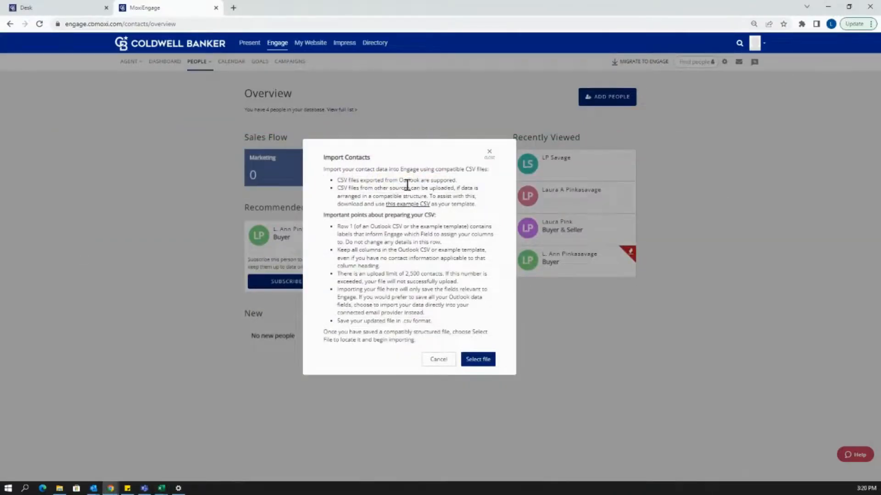
mouse_move(492, 311)
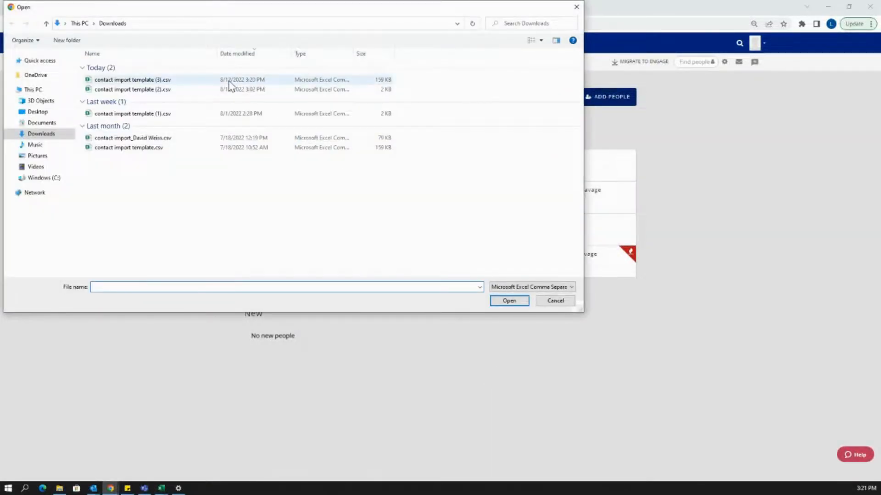
Step: Upload 'contact import template (3).csv' from Downloads and continue while it imports
left_click(132, 78)
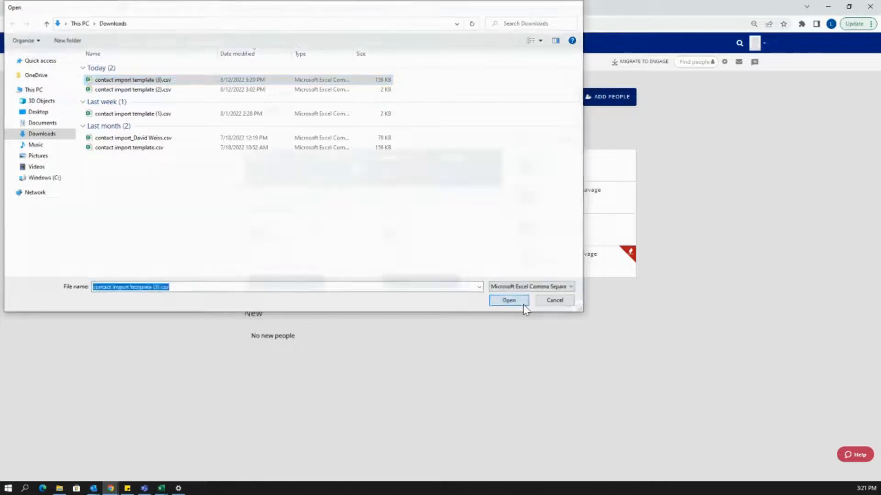
left_click(507, 301)
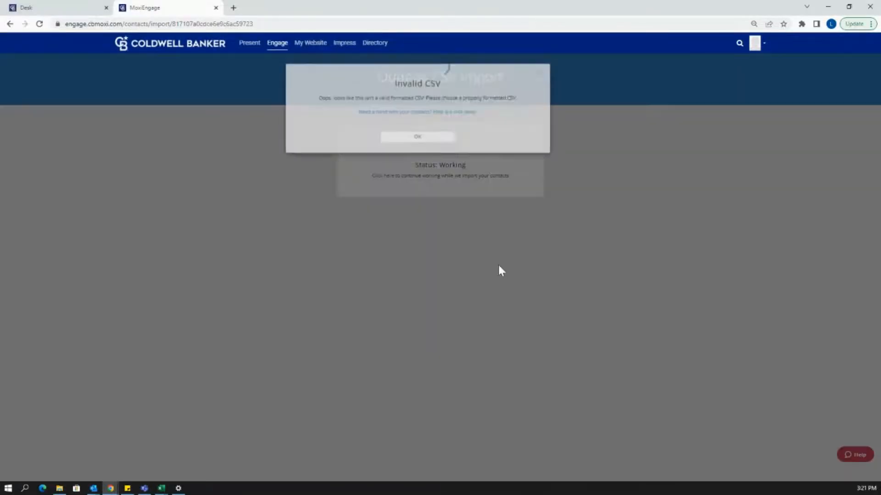
left_click(416, 137)
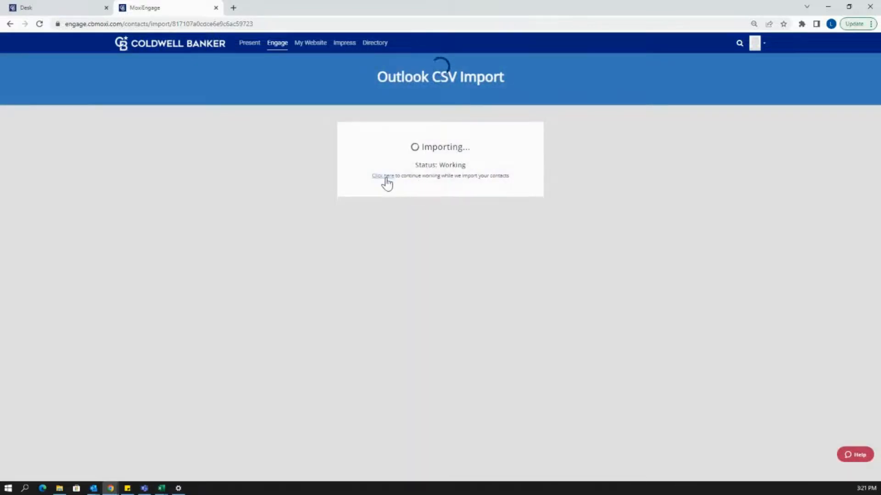
mouse_move(531, 186)
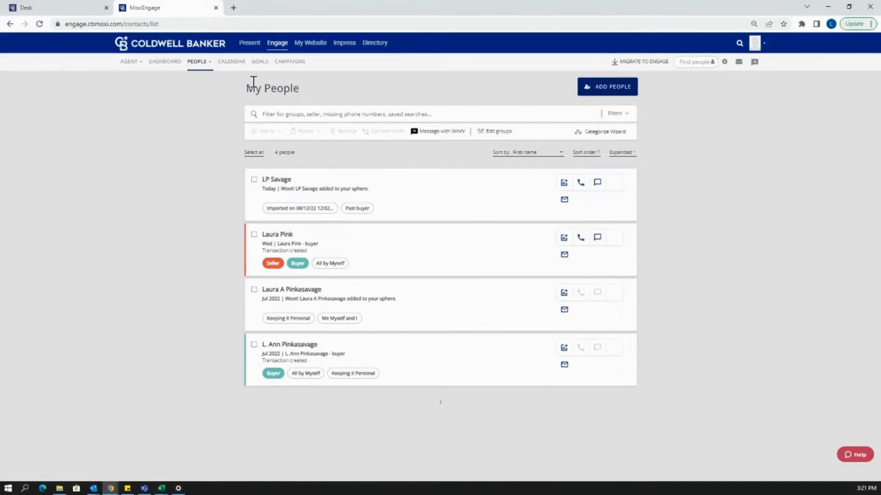
mouse_move(600, 147)
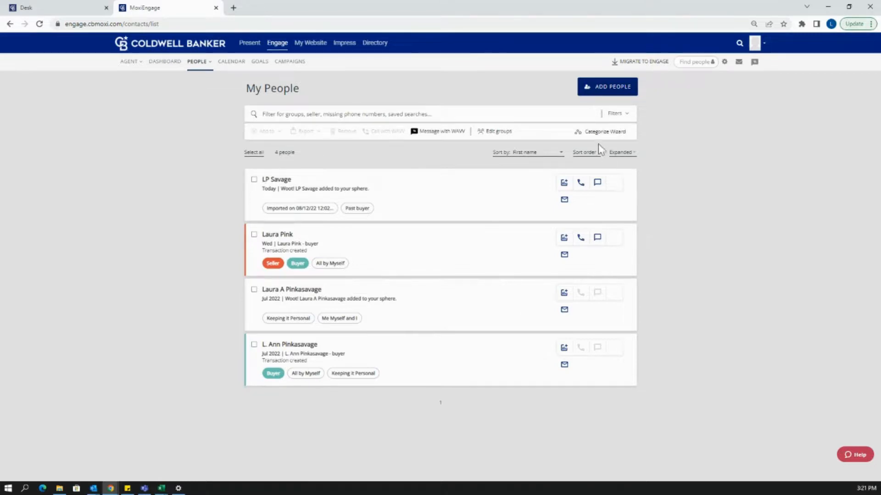
Step: Show the Edit groups panel listing the 'Imported on 08/12/22 12:02' group
left_click(497, 131)
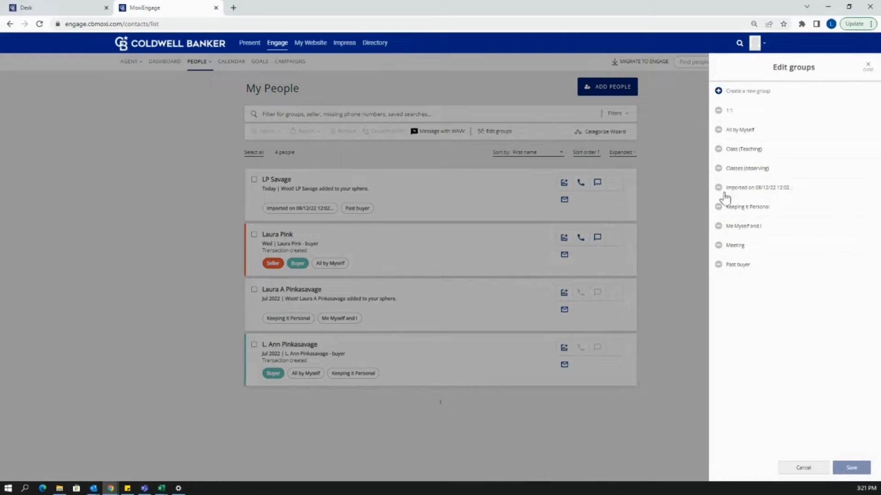
mouse_move(774, 363)
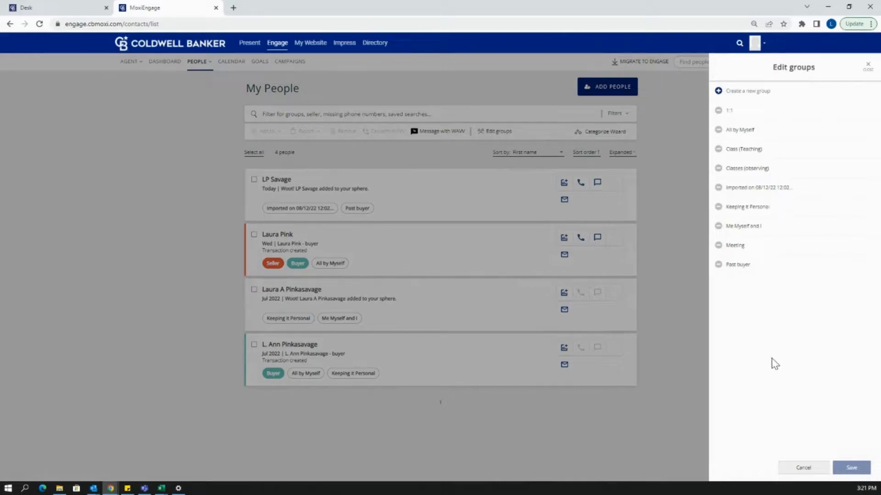